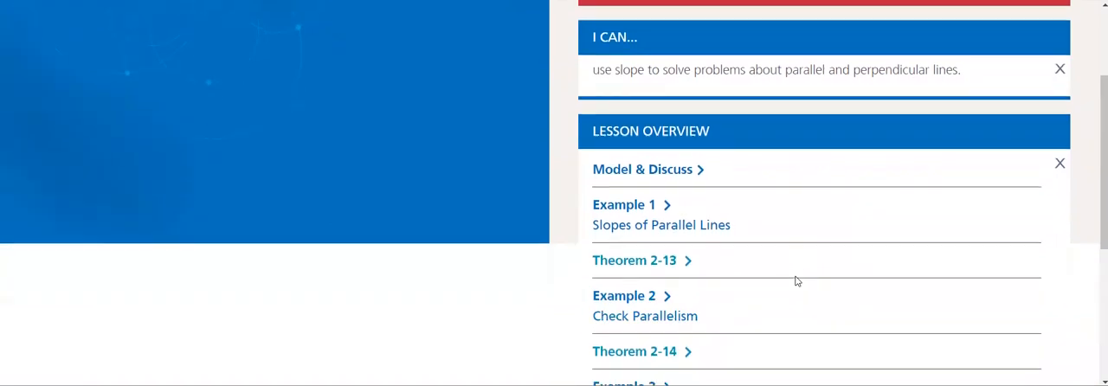
Open Theorem 2-13 on slopes of parallel lines and scroll through it.
click(634, 260)
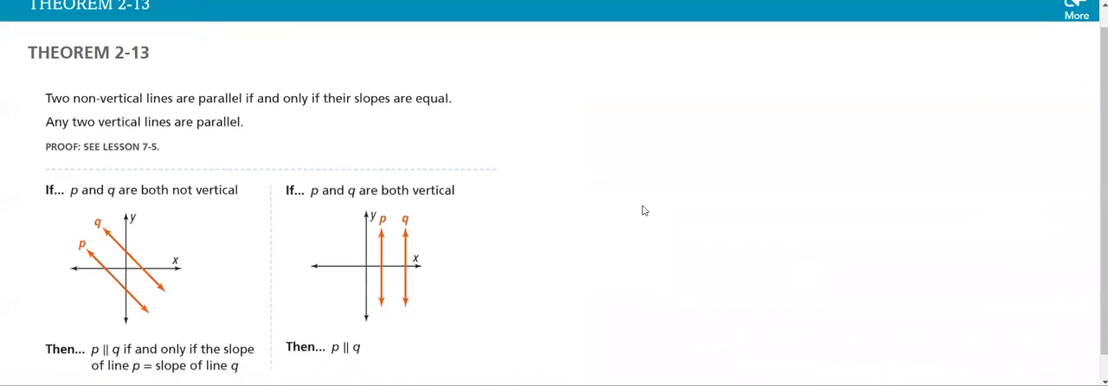
scroll(up, 3)
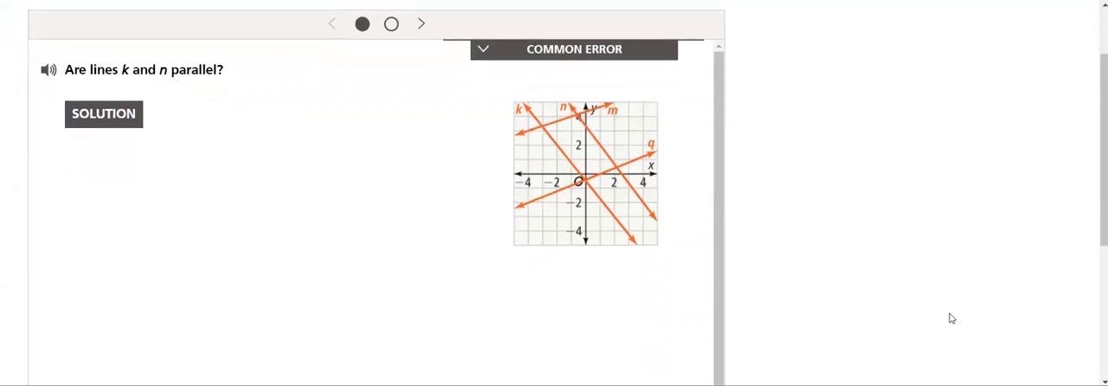
Reveal the first two solution steps for lines k and n, showing slope -5/4.
click(103, 113)
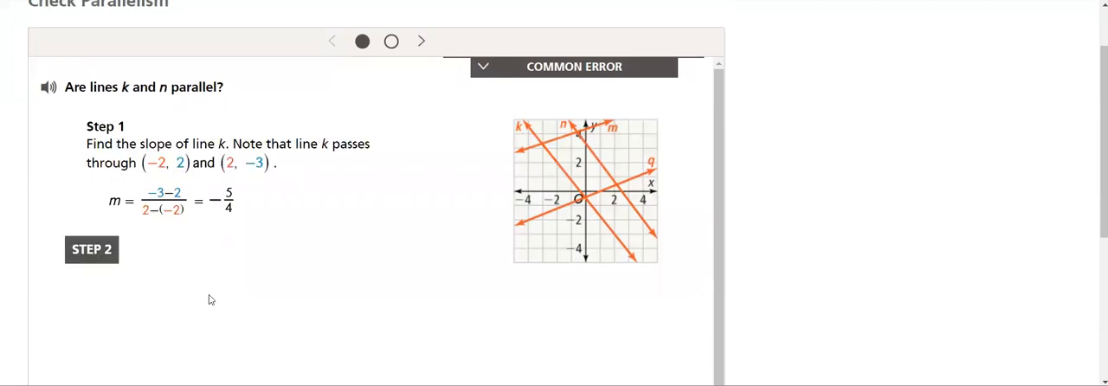
click(91, 250)
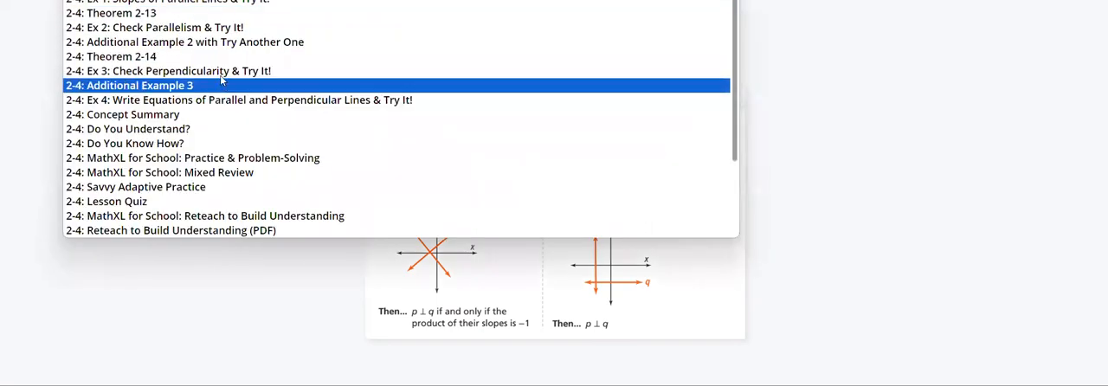
Go to the lines j and k perpendicularity example and reveal Steps 1 and 2.
click(129, 85)
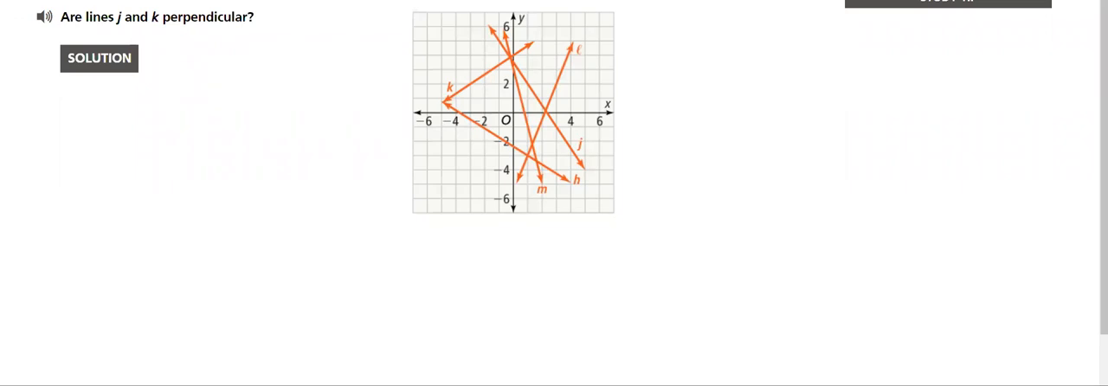
mouse_move(596, 72)
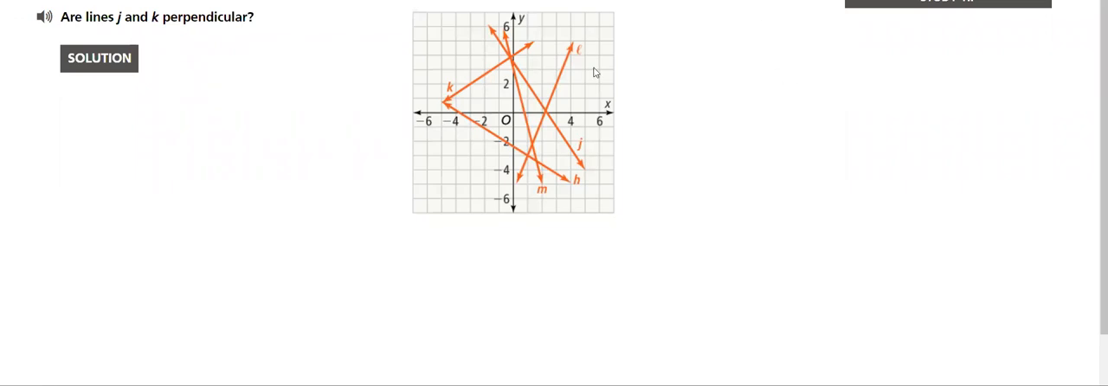
click(98, 58)
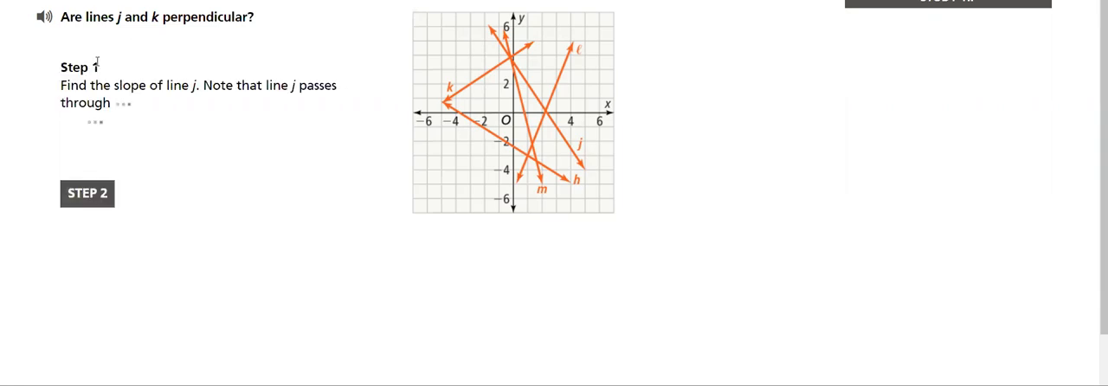
click(86, 194)
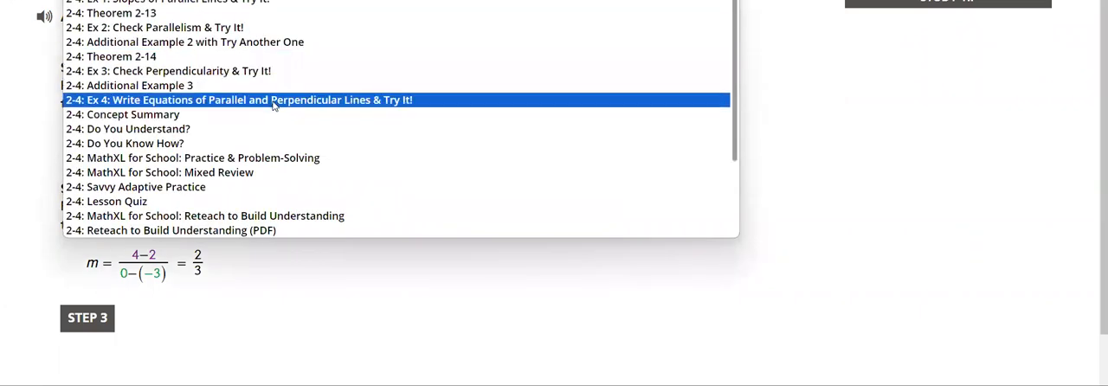
click(238, 99)
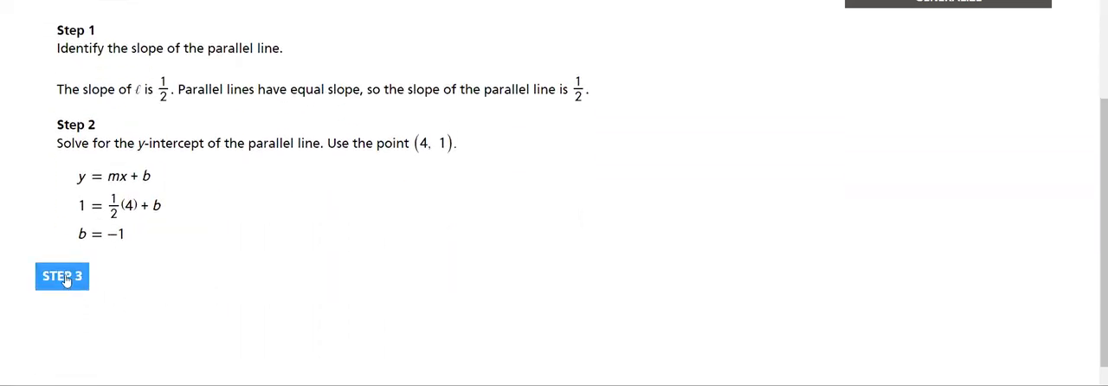
Reveal Step 3, giving the parallel line through P as y = 1/2x − 1.
click(61, 275)
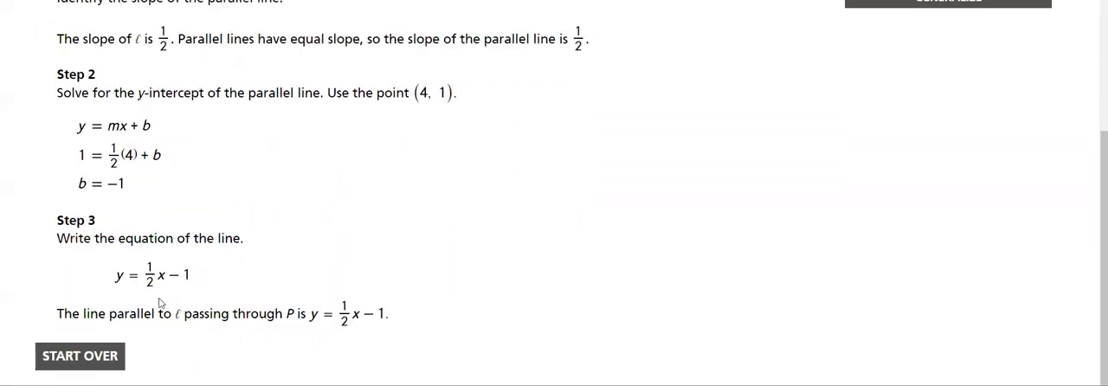
mouse_move(572, 52)
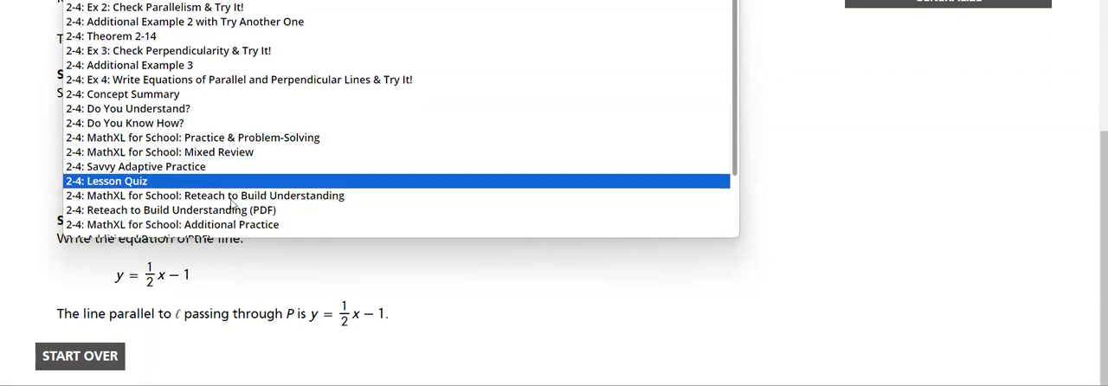
scroll(down, 3)
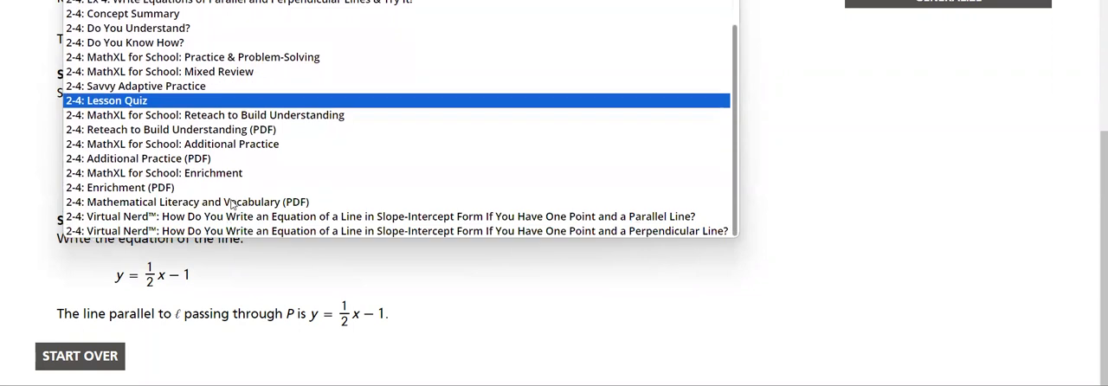